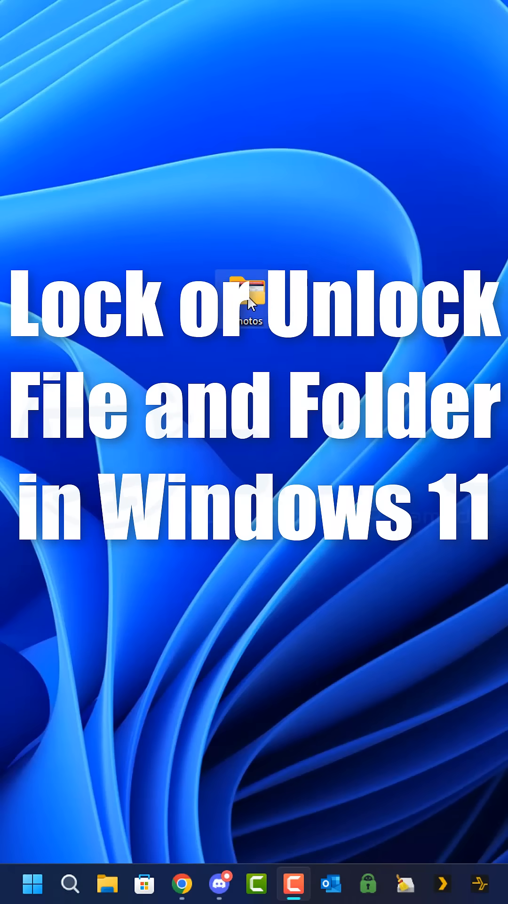
- Confirm the photos folder still opens normally, then close its window
double_click(254, 299)
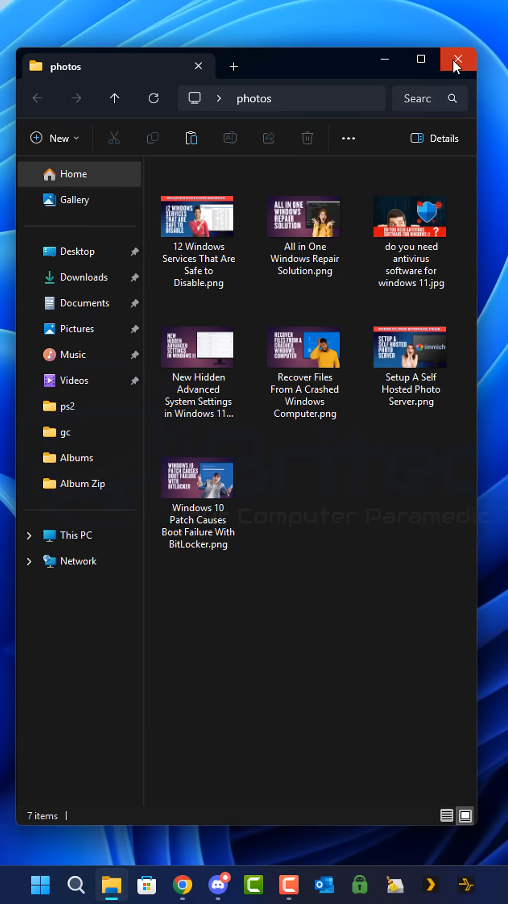
click(458, 60)
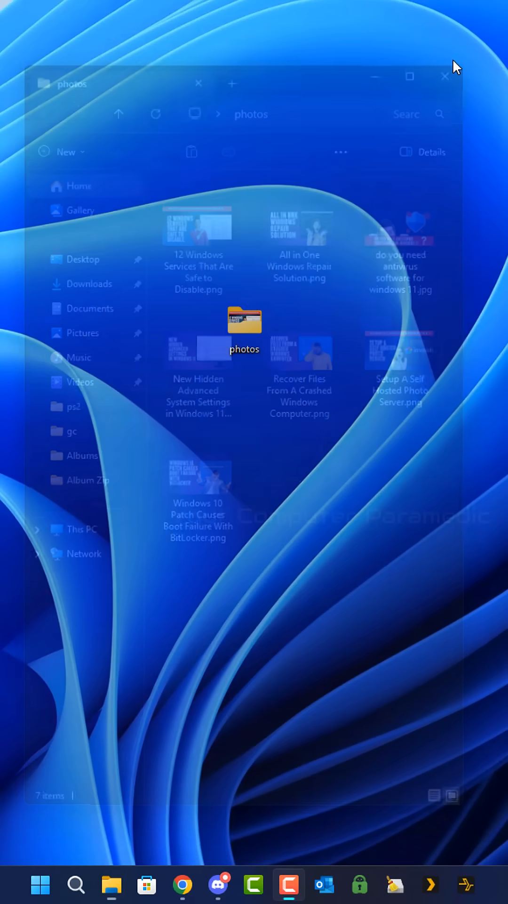
- Reach the photos folder's permissions editor with the Administrators group selected
right_click(245, 326)
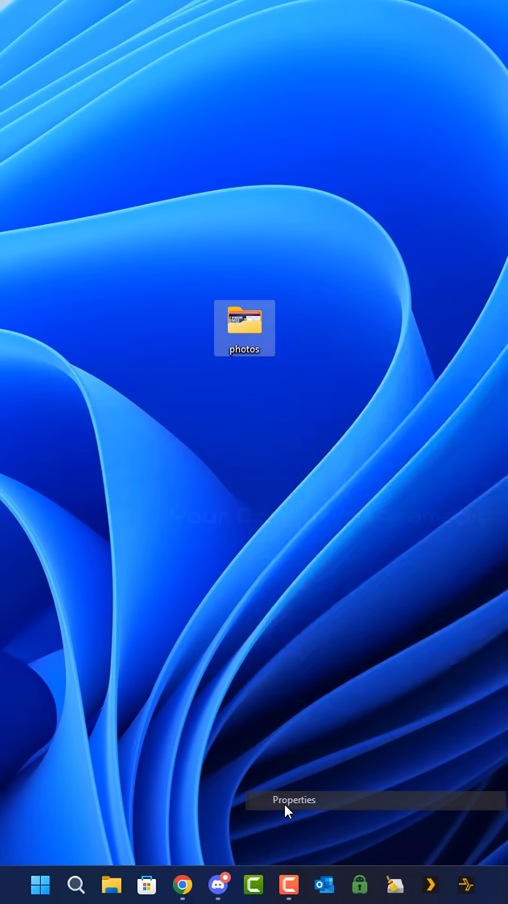
click(294, 799)
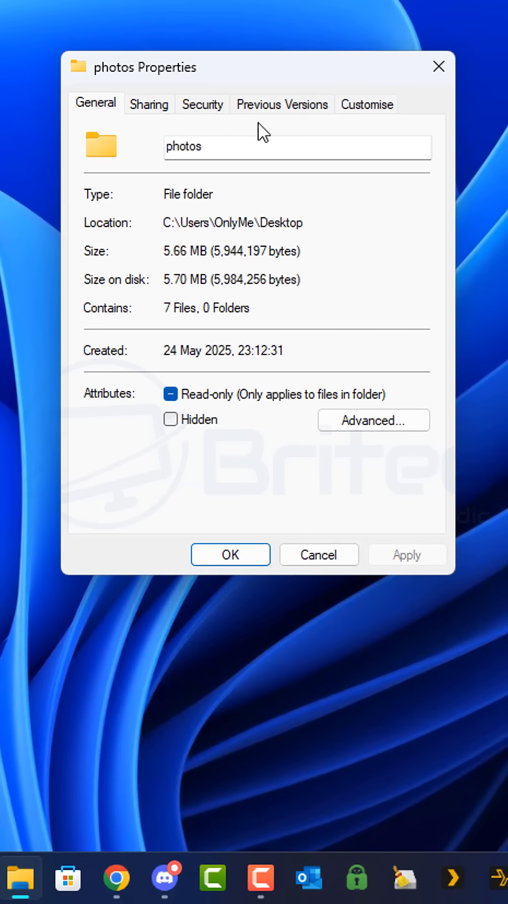
click(203, 103)
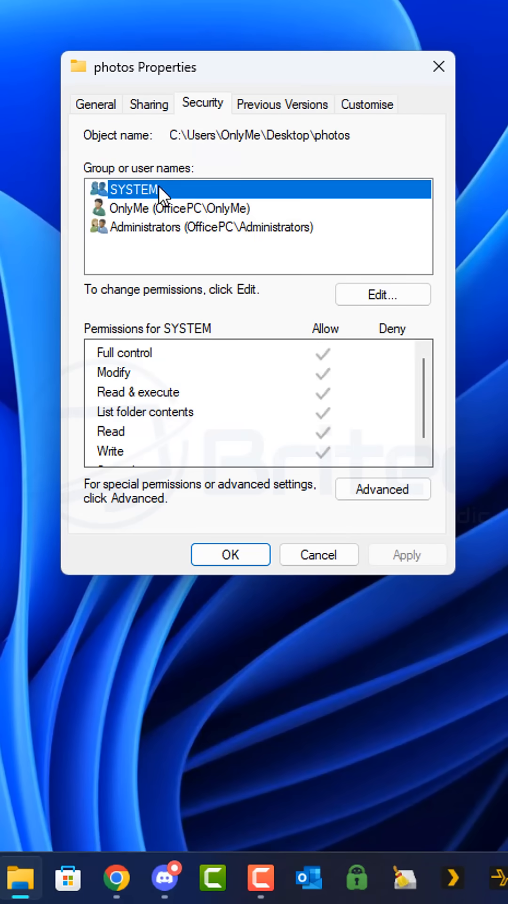
click(204, 226)
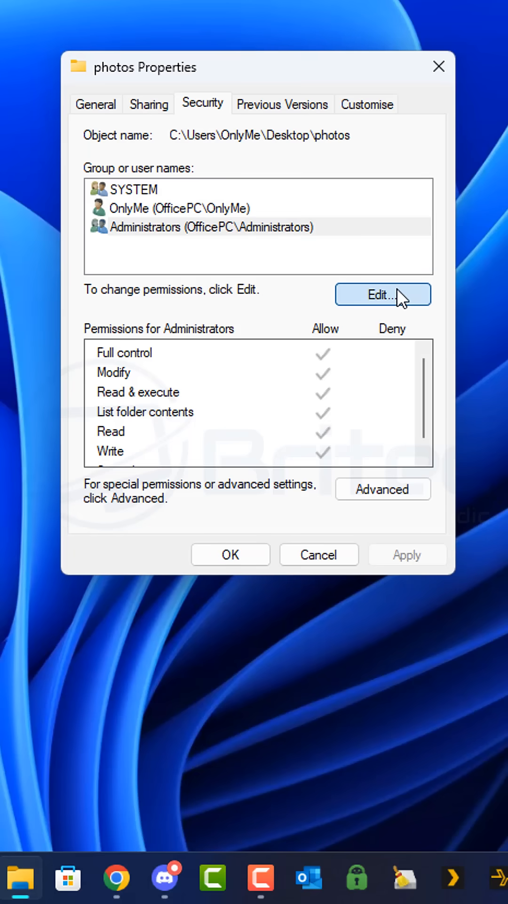
click(382, 295)
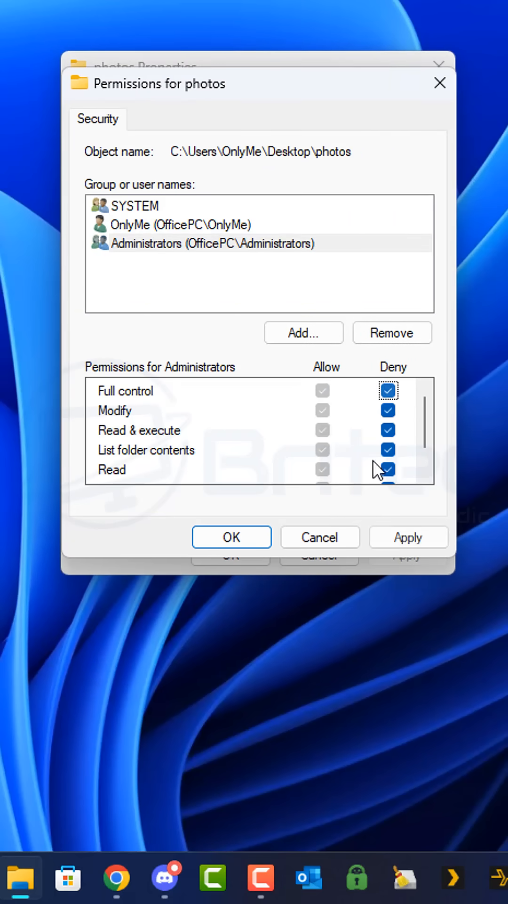
- Apply Deny on every Administrators permission, accept the warning and close the properties
click(387, 390)
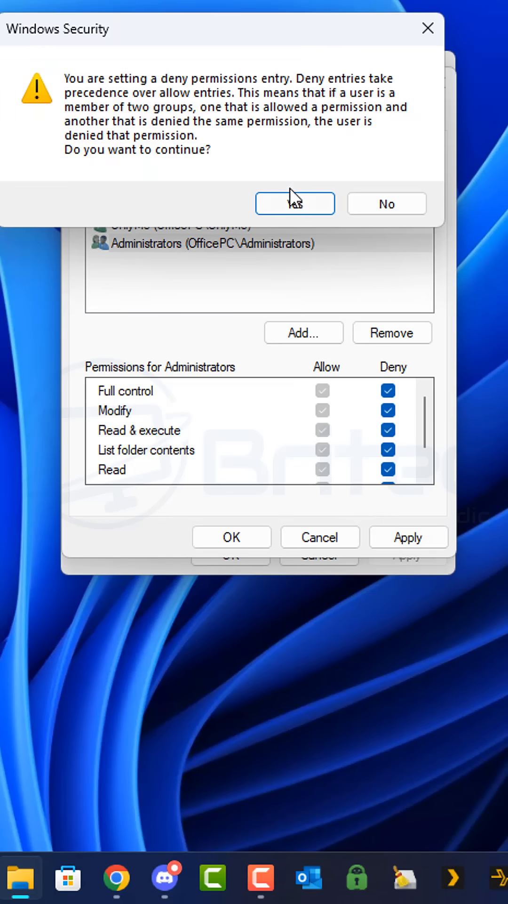
click(294, 203)
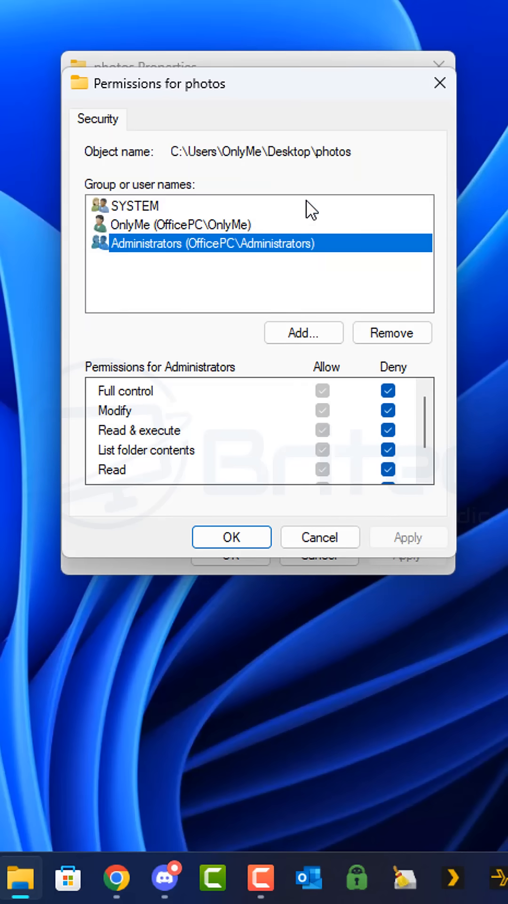
click(231, 535)
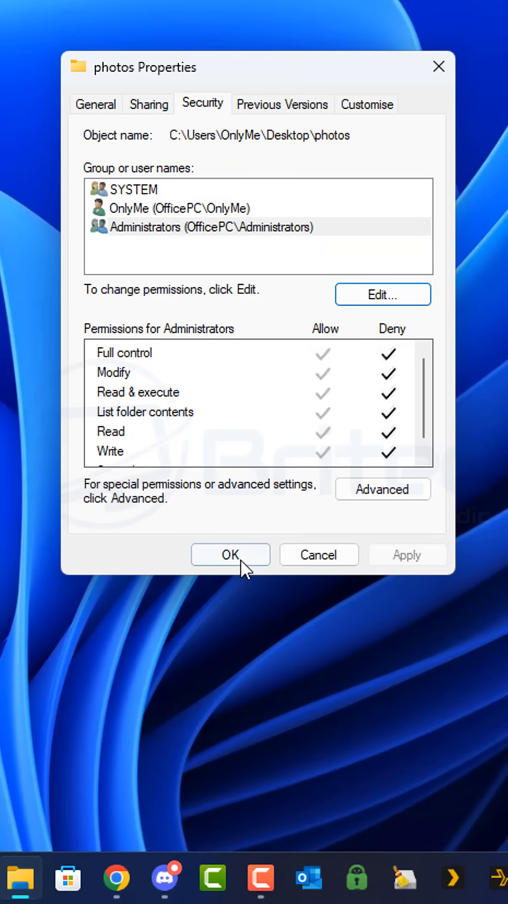
click(229, 554)
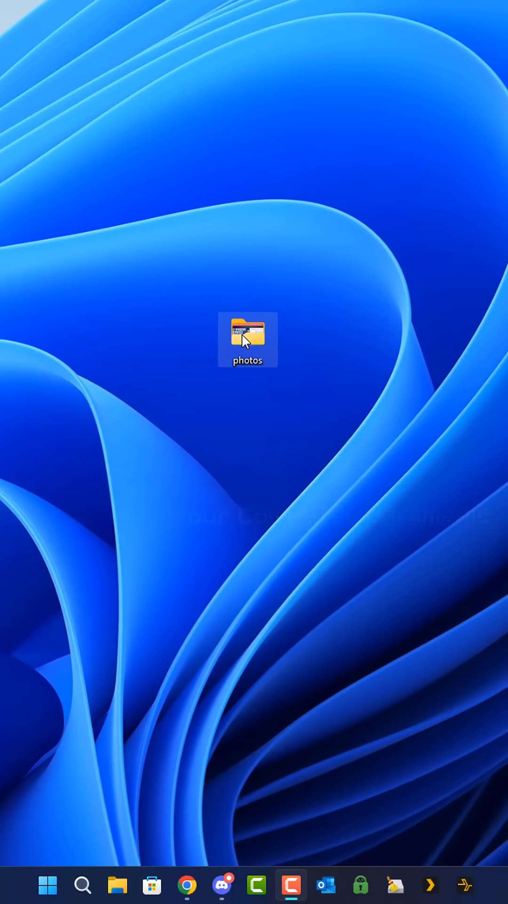
double_click(247, 340)
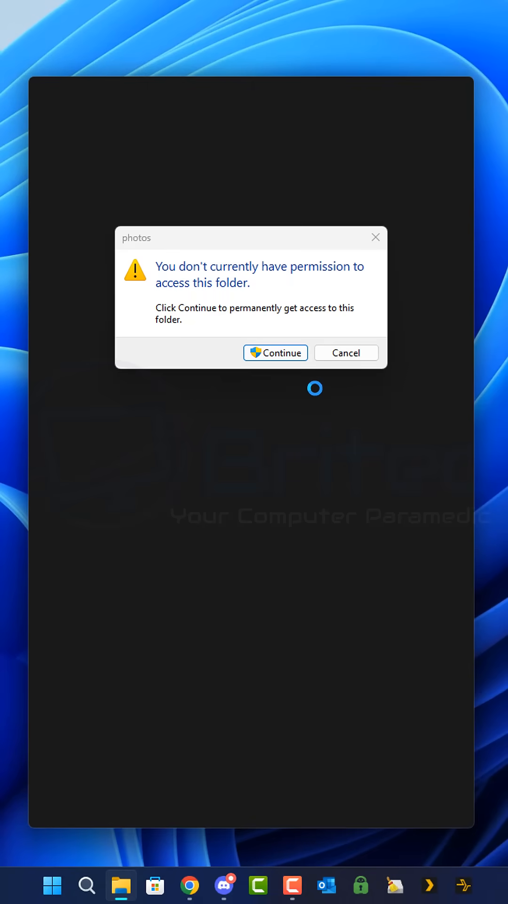
click(275, 352)
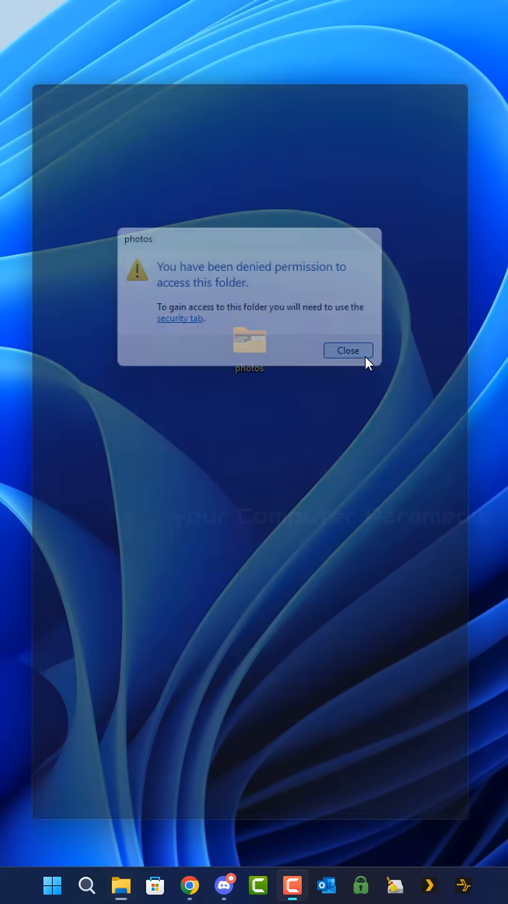
click(347, 350)
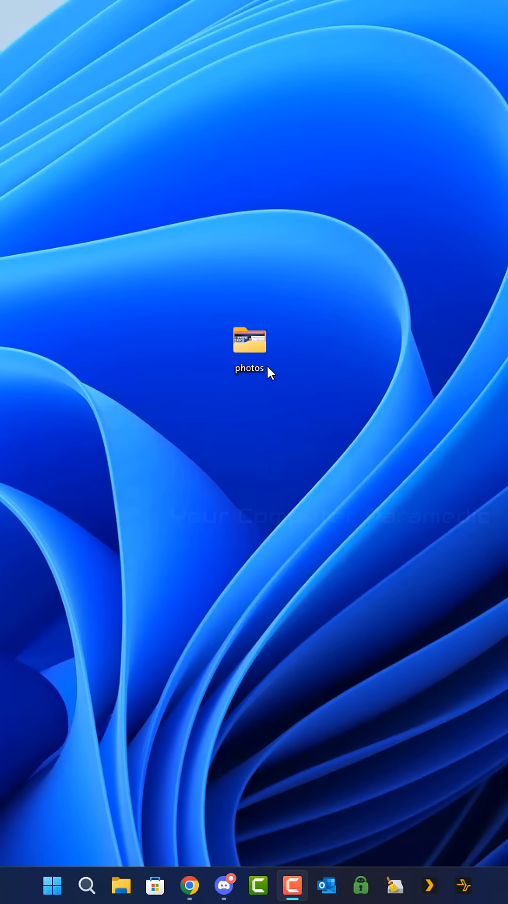
double_click(250, 340)
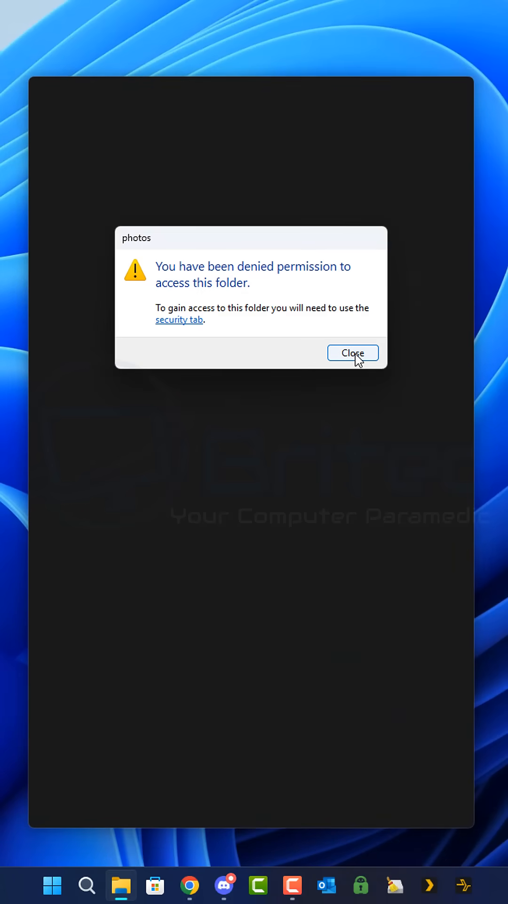
click(353, 353)
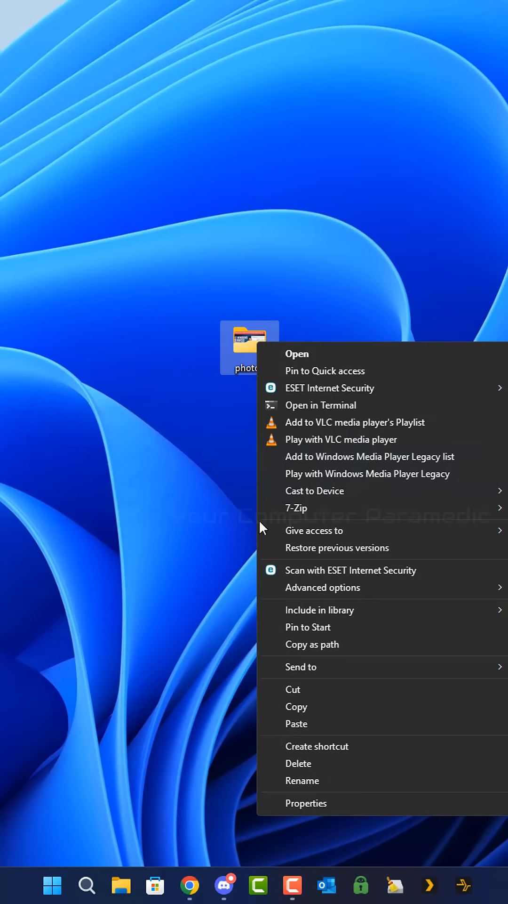
mouse_move(311, 803)
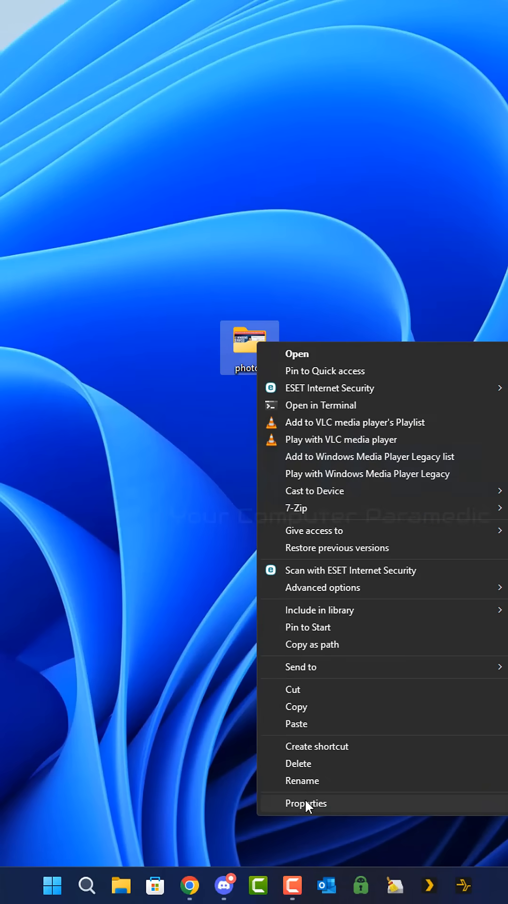
- View the Security tab of photos showing Administrators denied every permission
click(306, 803)
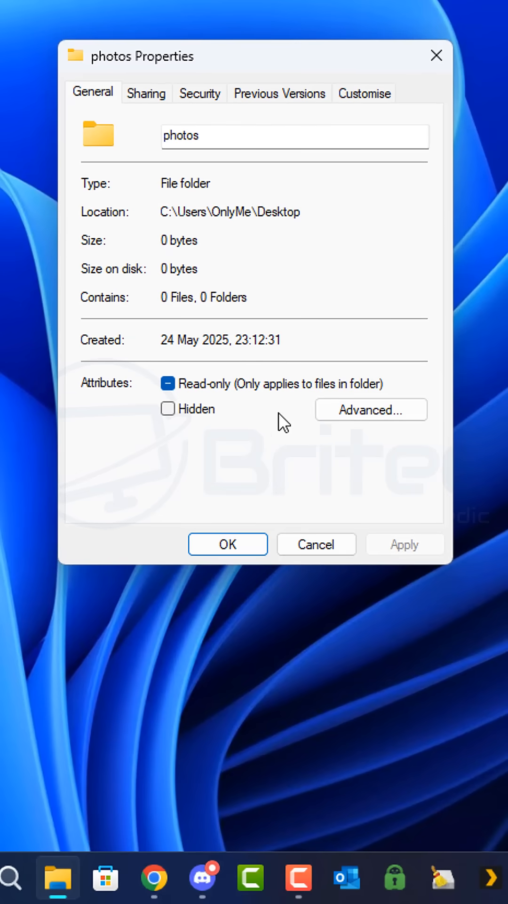
click(200, 93)
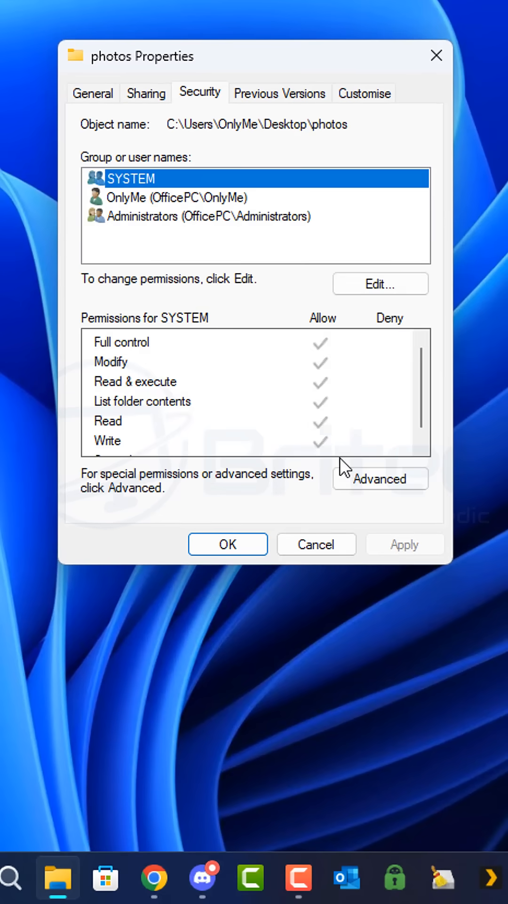
click(213, 215)
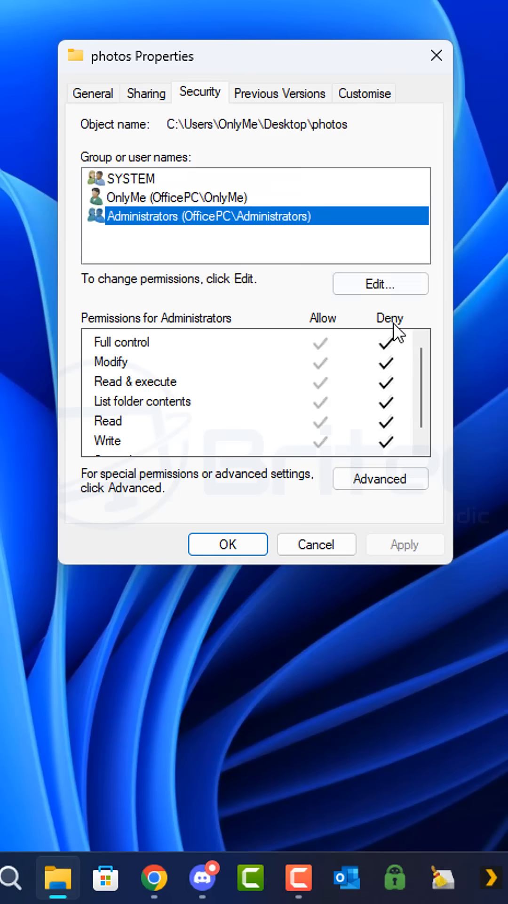
- Clear all Deny boxes for Administrators, save, and reopen photos to see its 7 images
click(379, 283)
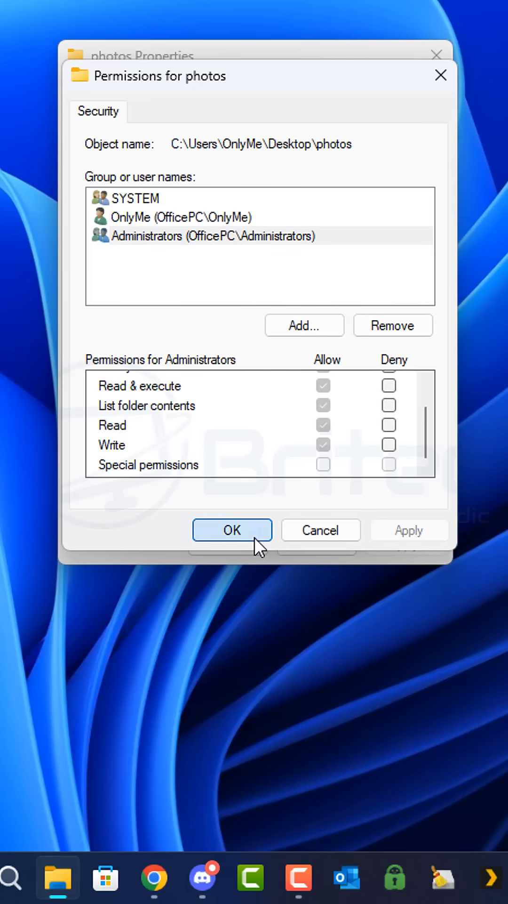
click(231, 529)
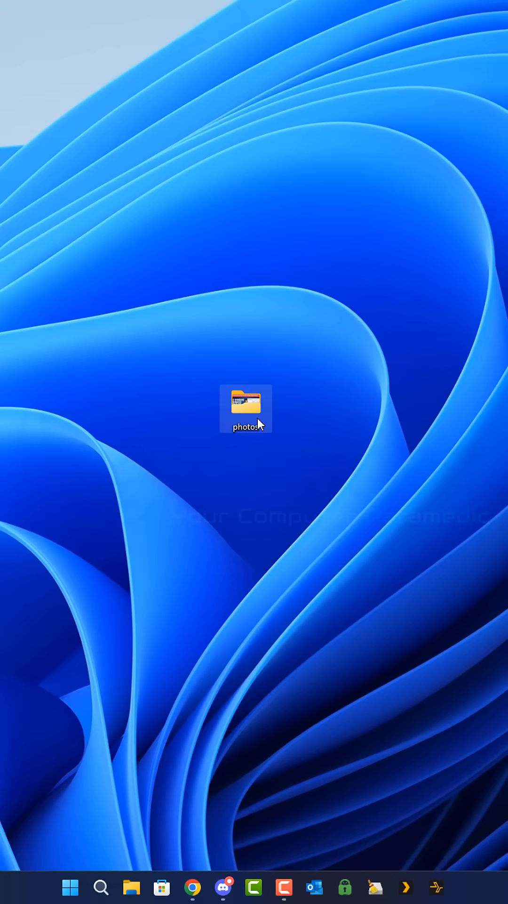
double_click(246, 406)
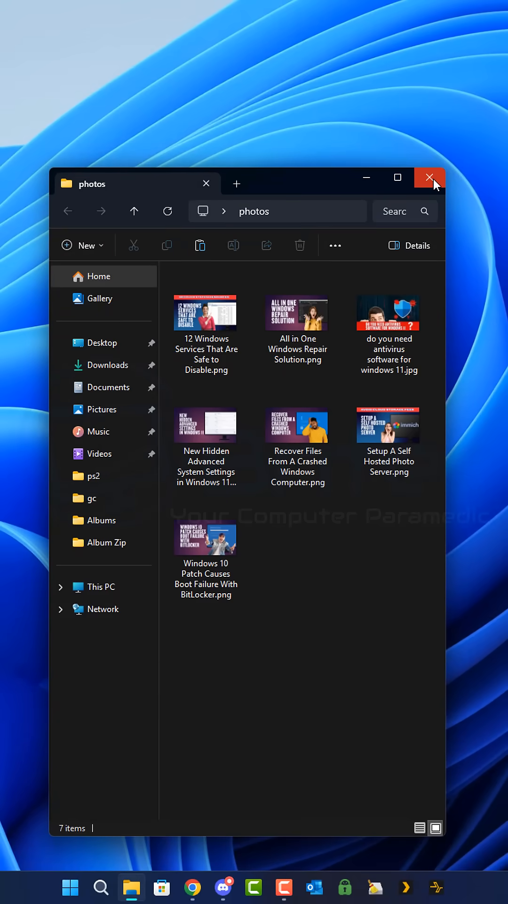